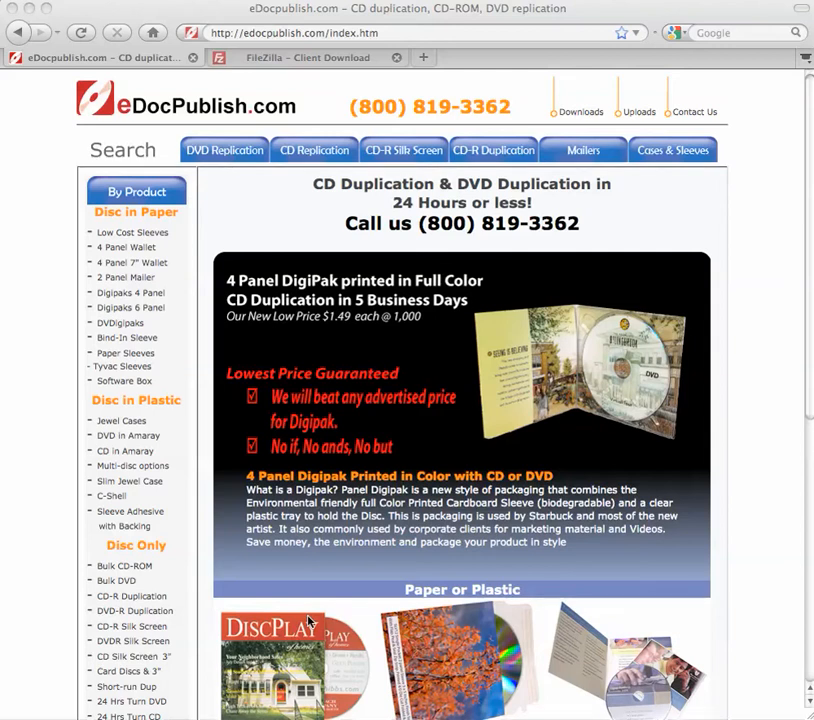
{"action": "mouse_move", "coordinate": [464, 298]}
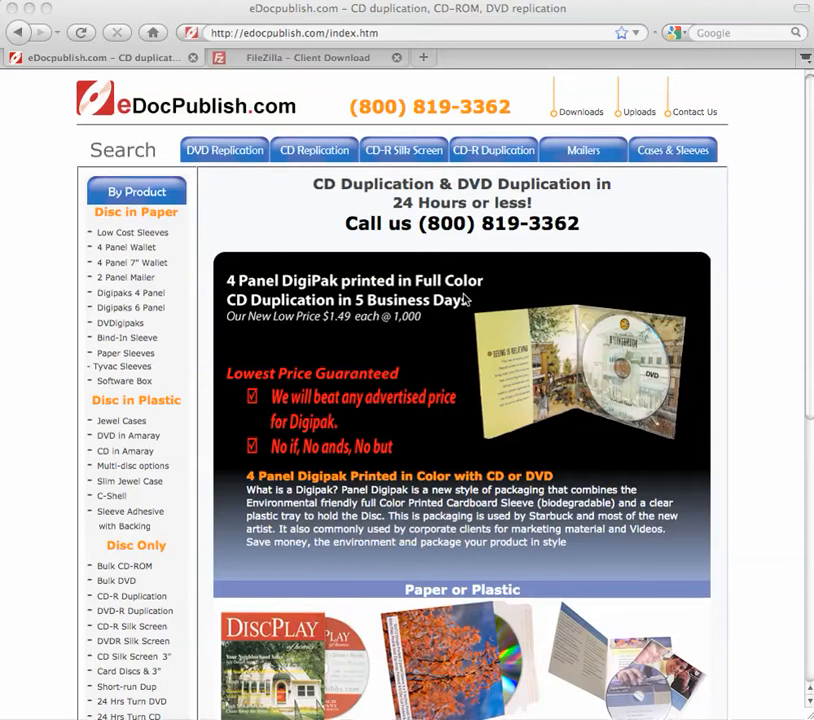
{"action": "mouse_move", "coordinate": [630, 110]}
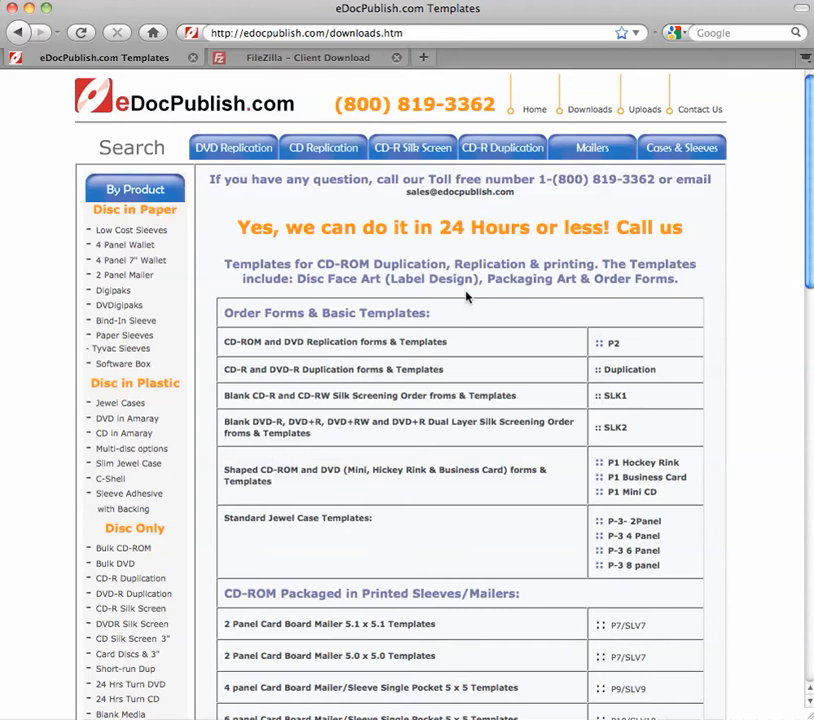
Scroll the Downloads page down to the FTP Software section listing the FileZilla client
{"action": "scroll", "scroll_direction": "down", "scroll_amount": 3}
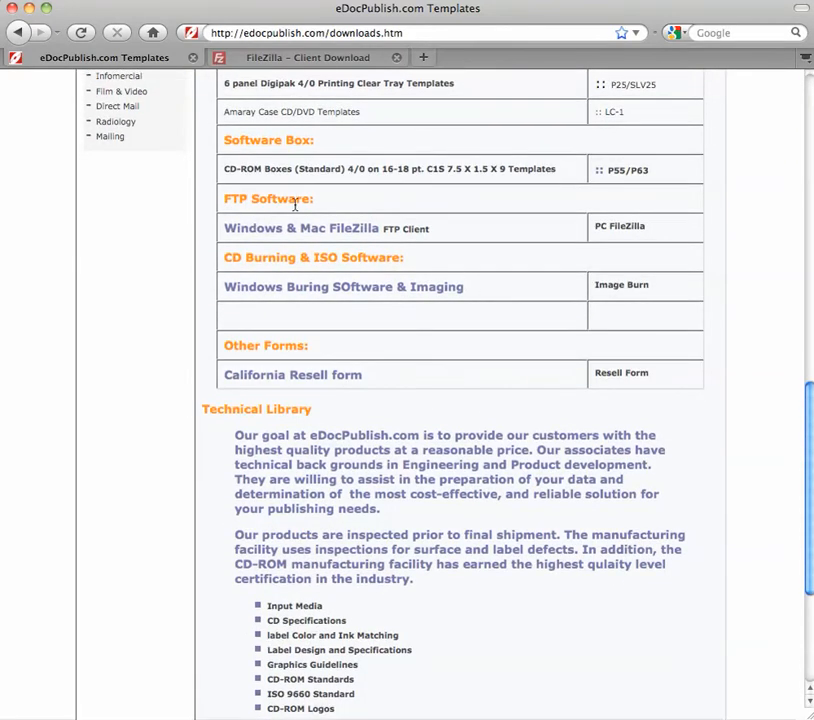
{"action": "scroll", "scroll_direction": "down", "scroll_amount": 3}
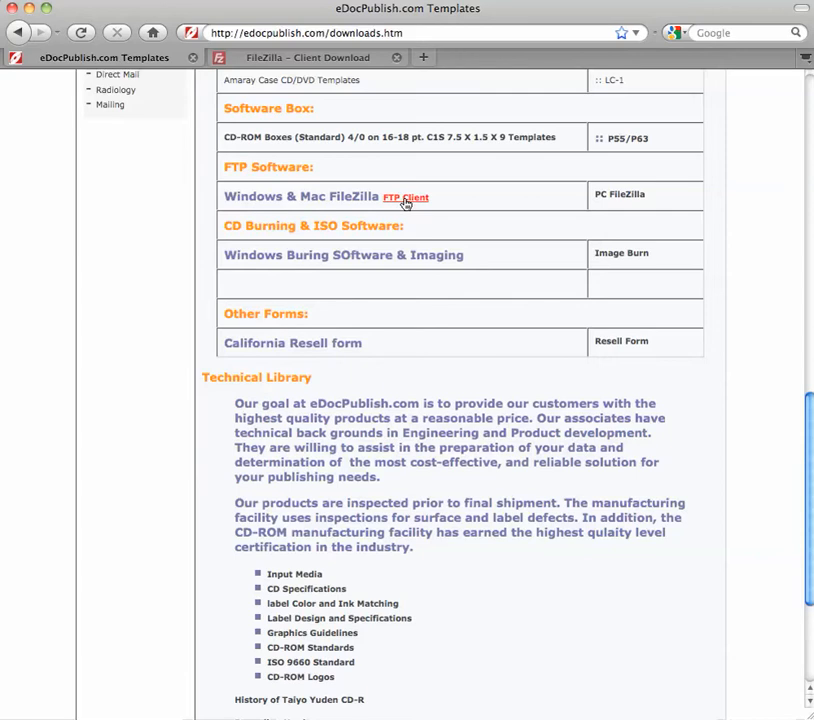
{"action": "mouse_move", "coordinate": [404, 198]}
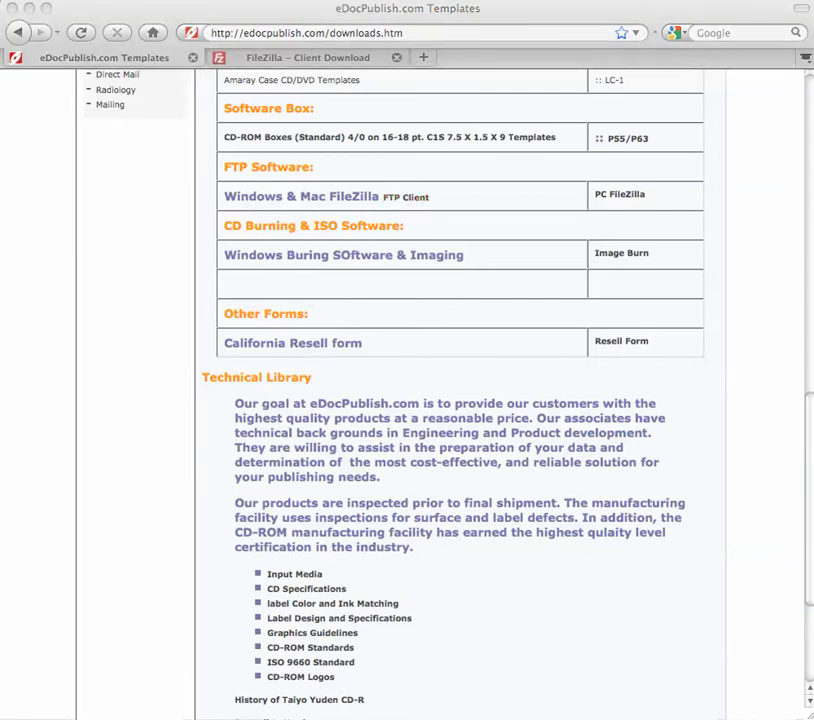
Reach the FileZilla 3.3.0.1 client download page and start the i686-apple-darwin9 tar.bz2 download
{"action": "left_click", "coordinate": [308, 56]}
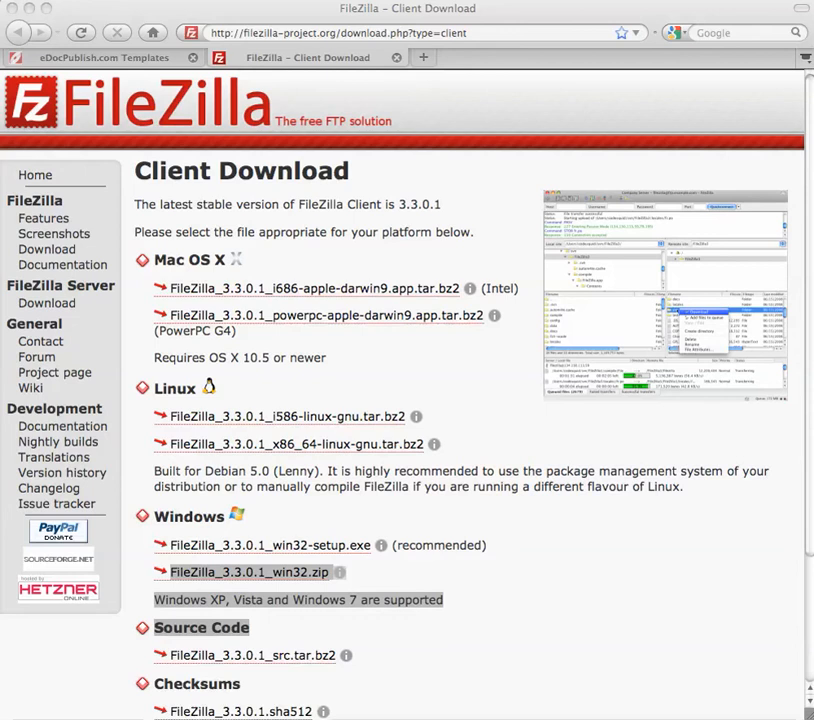
{"action": "mouse_move", "coordinate": [288, 430]}
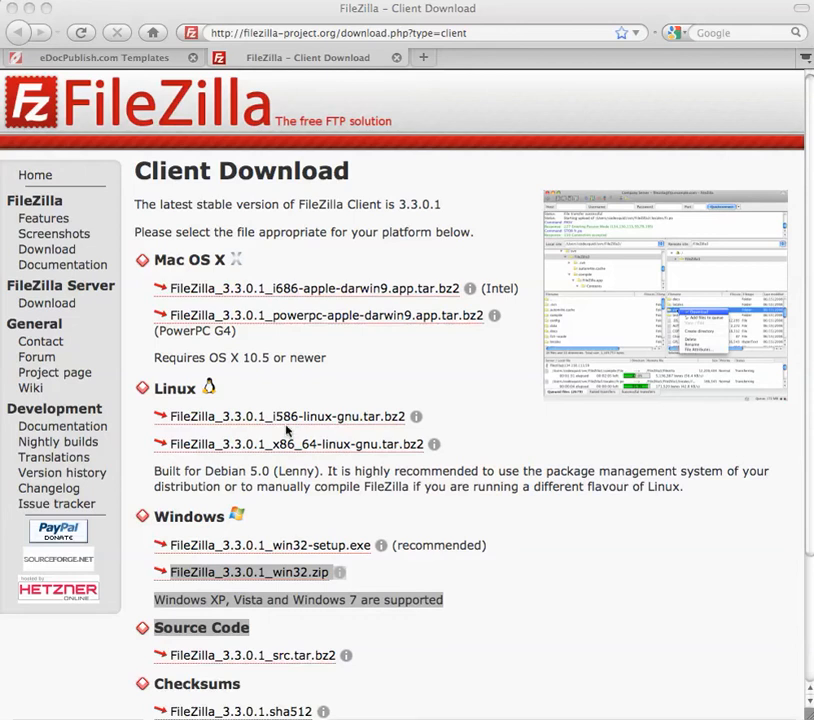
{"action": "mouse_move", "coordinate": [376, 334]}
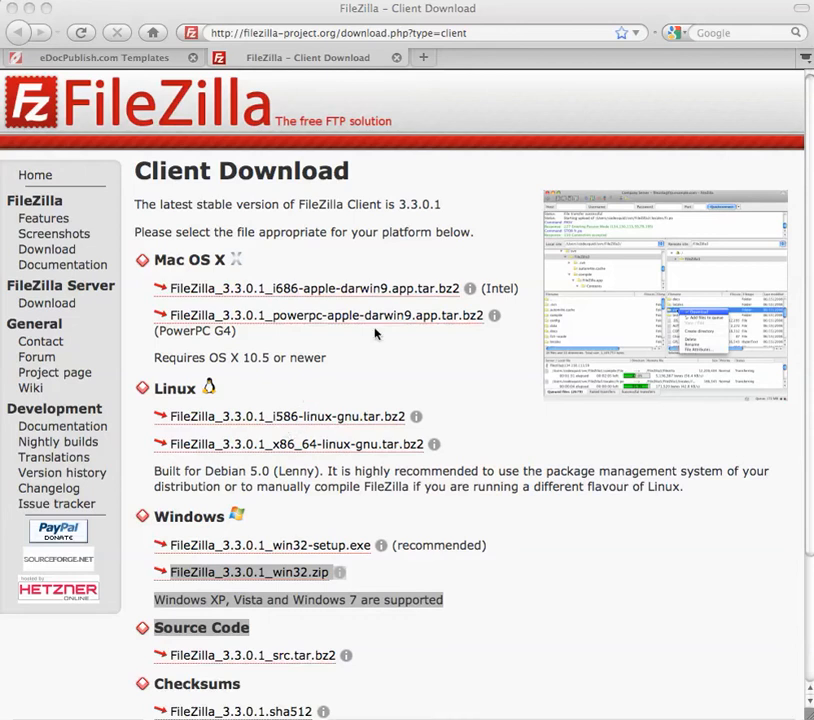
{"action": "mouse_move", "coordinate": [378, 278]}
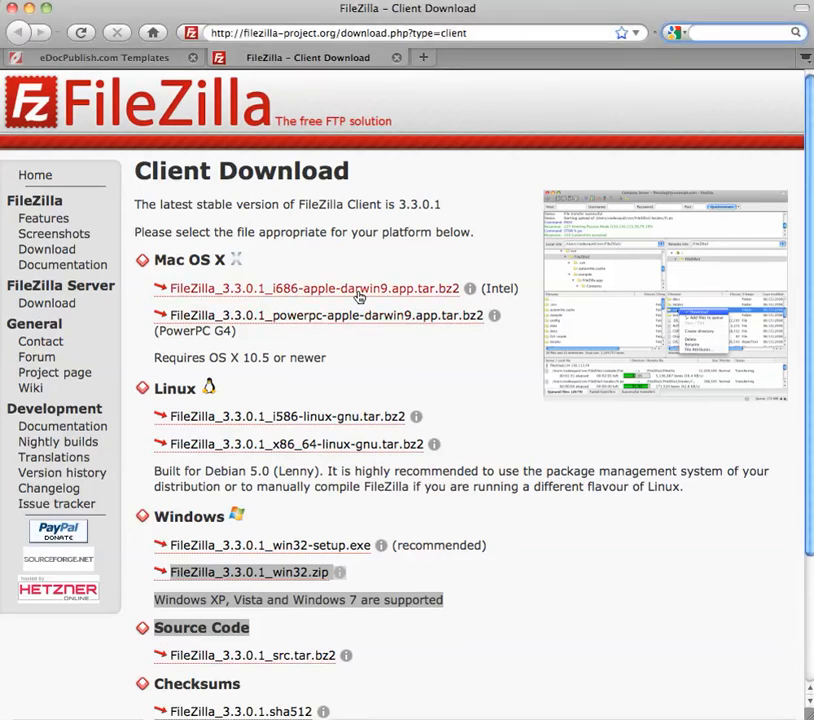
{"action": "left_click", "coordinate": [310, 288]}
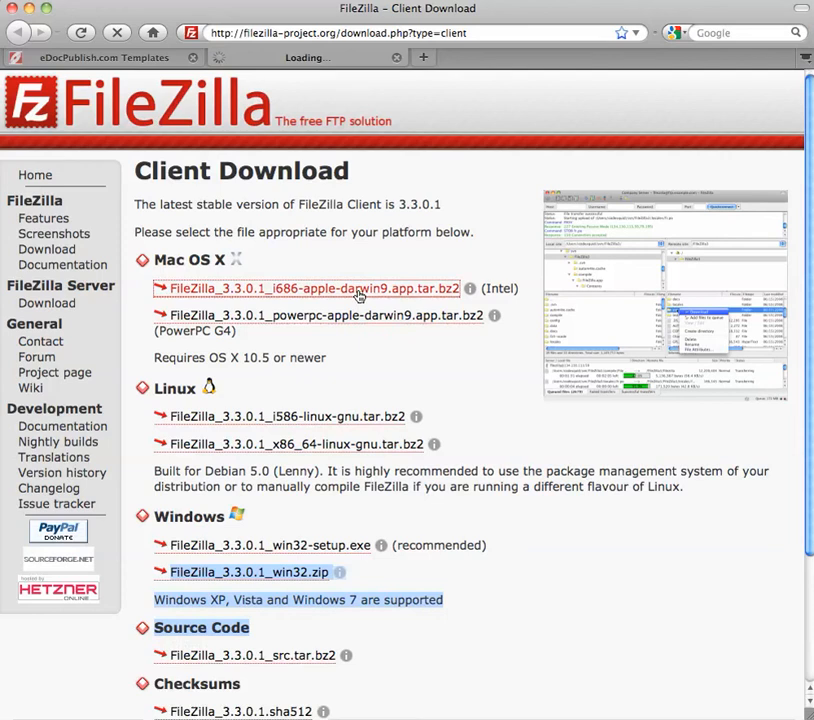
Save the FileZilla 3.3.0.1 Intel Mac package to disk via Firefox's Save File option
{"action": "left_click", "coordinate": [308, 288]}
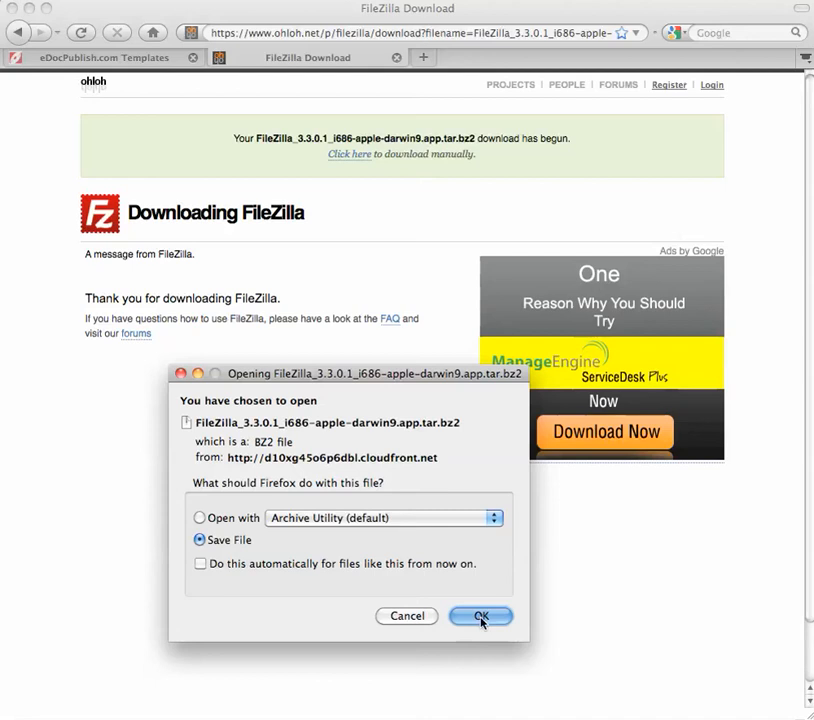
{"action": "left_click", "coordinate": [480, 616]}
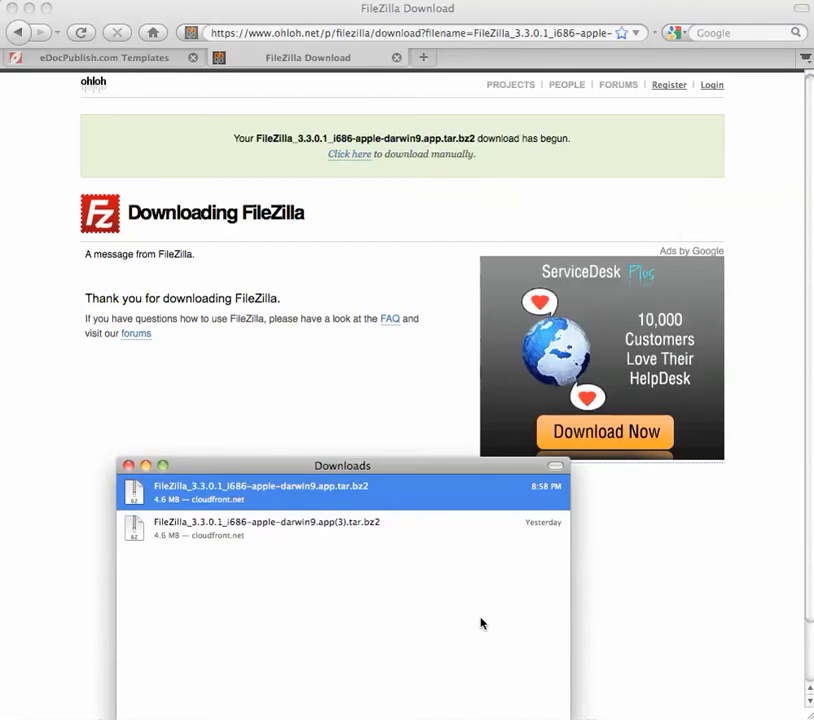
{"action": "mouse_move", "coordinate": [240, 536]}
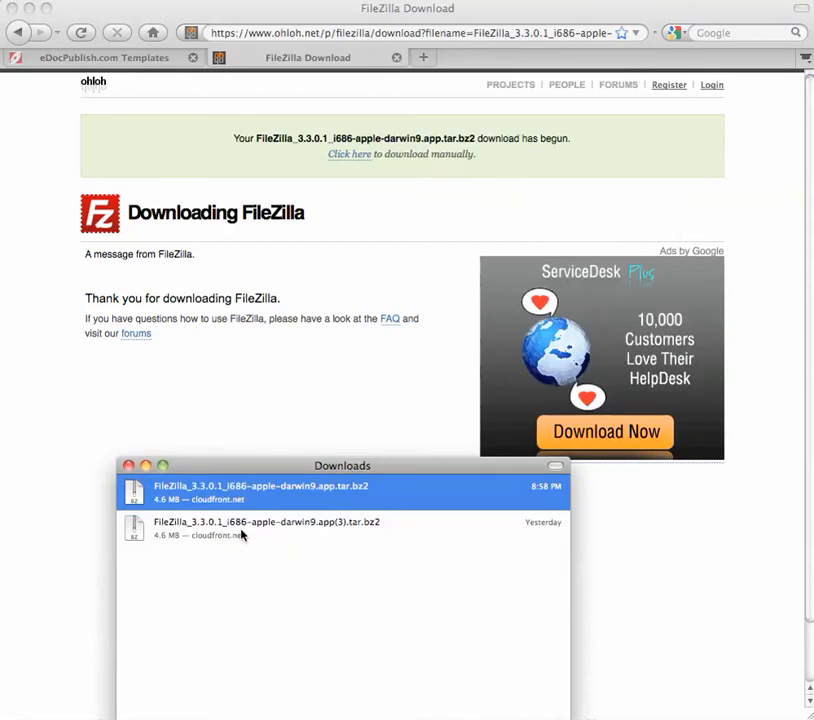
{"action": "mouse_move", "coordinate": [308, 510]}
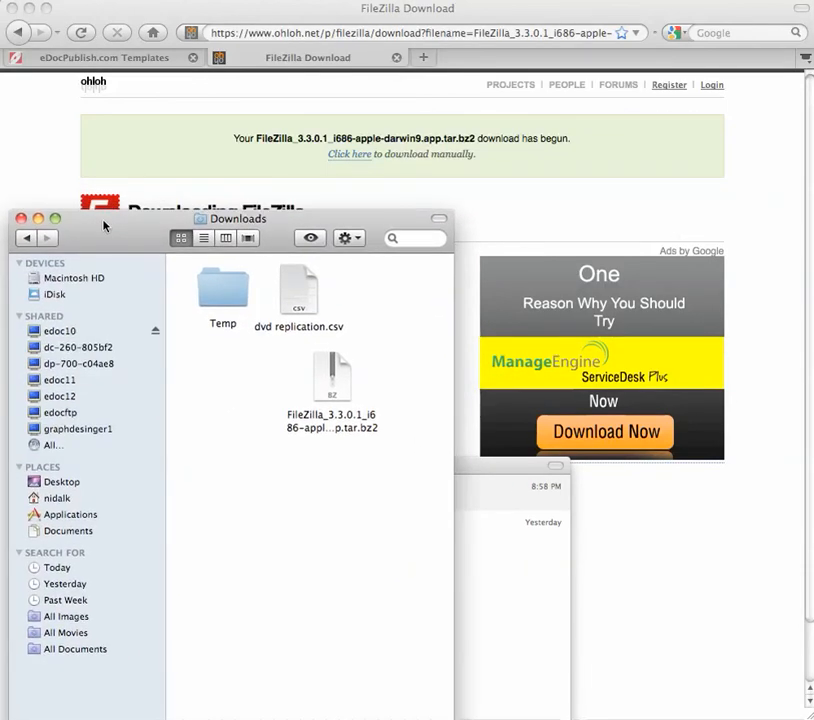
Unpack the FileZilla tar.bz2 archive in Downloads and launch the extracted FileZilla app
{"action": "left_click", "coordinate": [332, 376]}
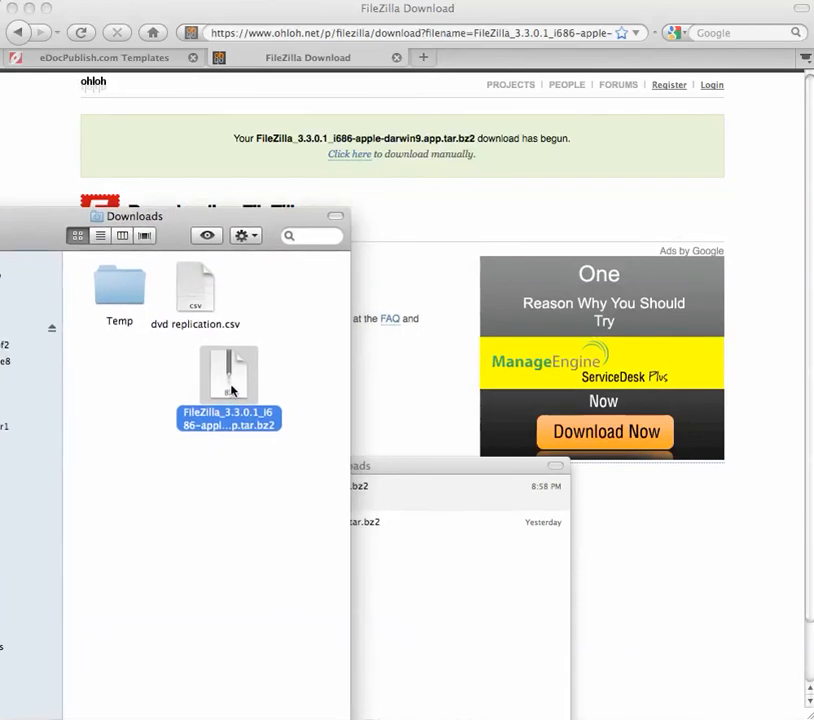
{"action": "double_click", "coordinate": [228, 376]}
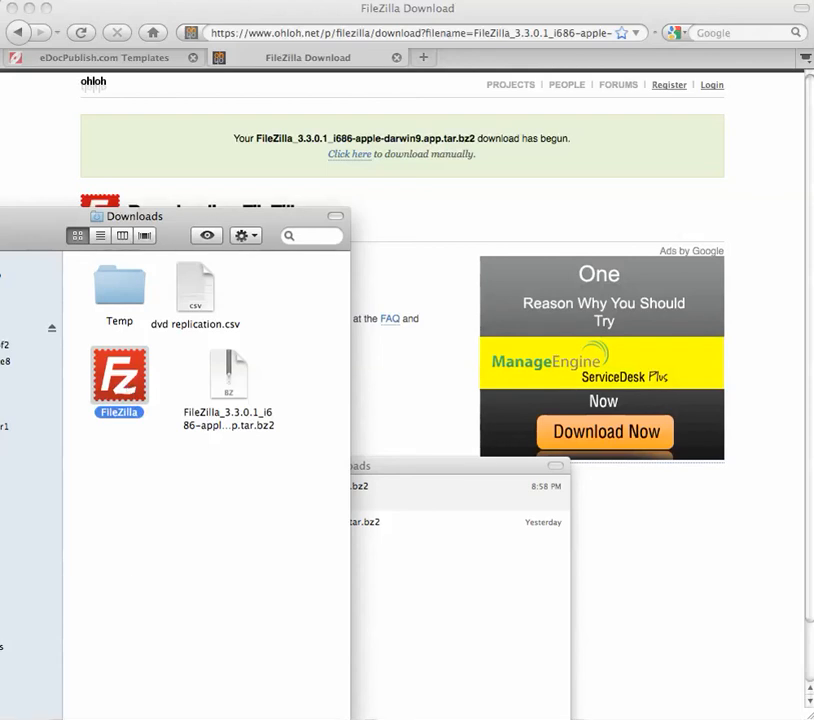
{"action": "double_click", "coordinate": [118, 380]}
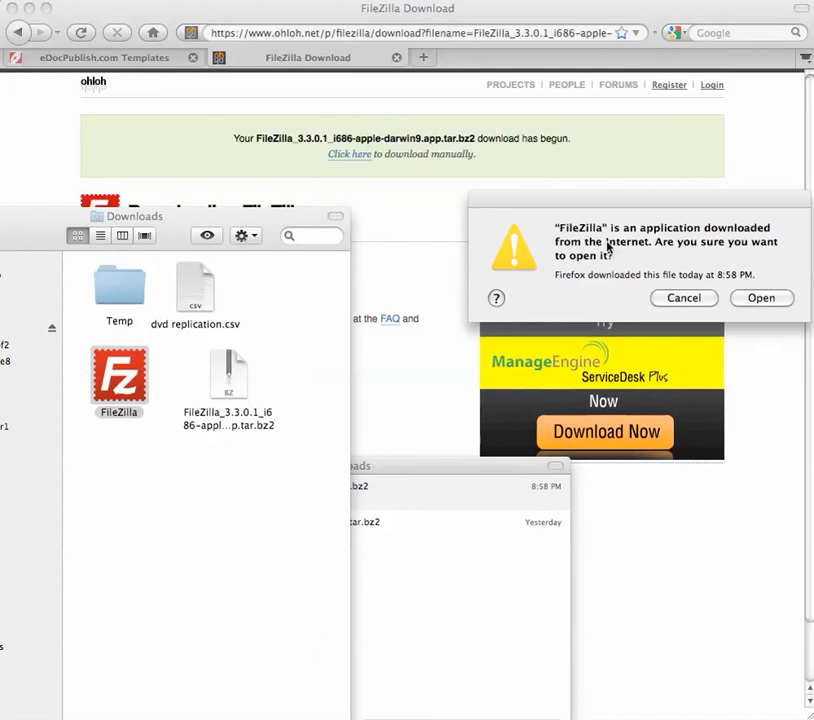
{"action": "mouse_move", "coordinate": [684, 248]}
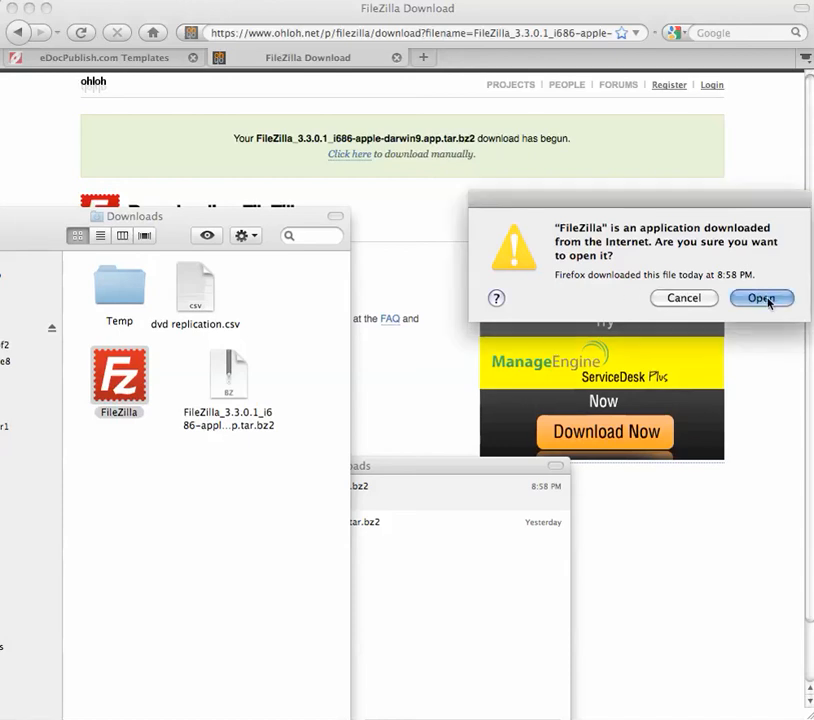
Allow the downloaded app to run and Quickconnect to host edocpublish.com anonymously
{"action": "left_click", "coordinate": [762, 298]}
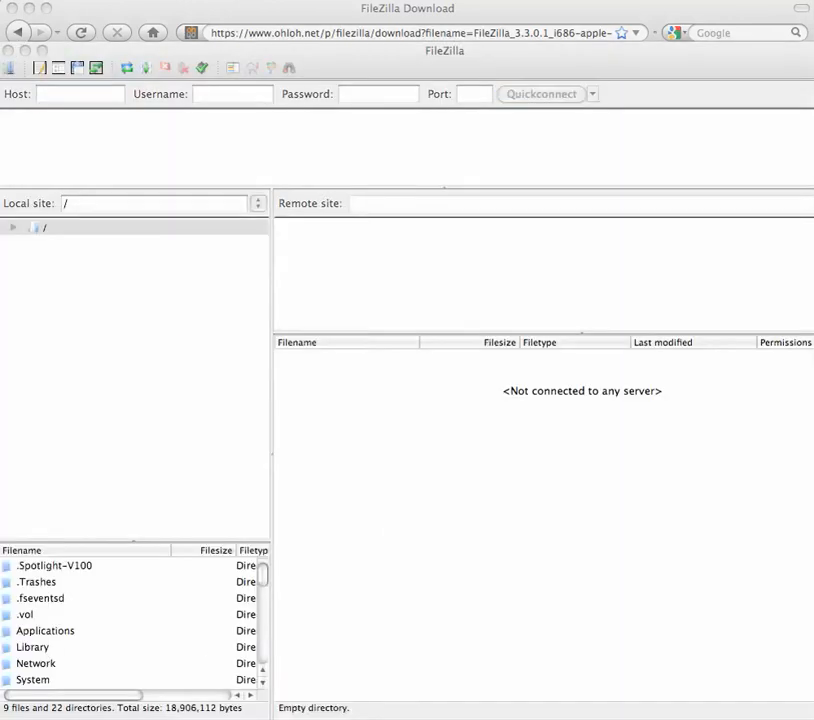
{"action": "mouse_move", "coordinate": [272, 490]}
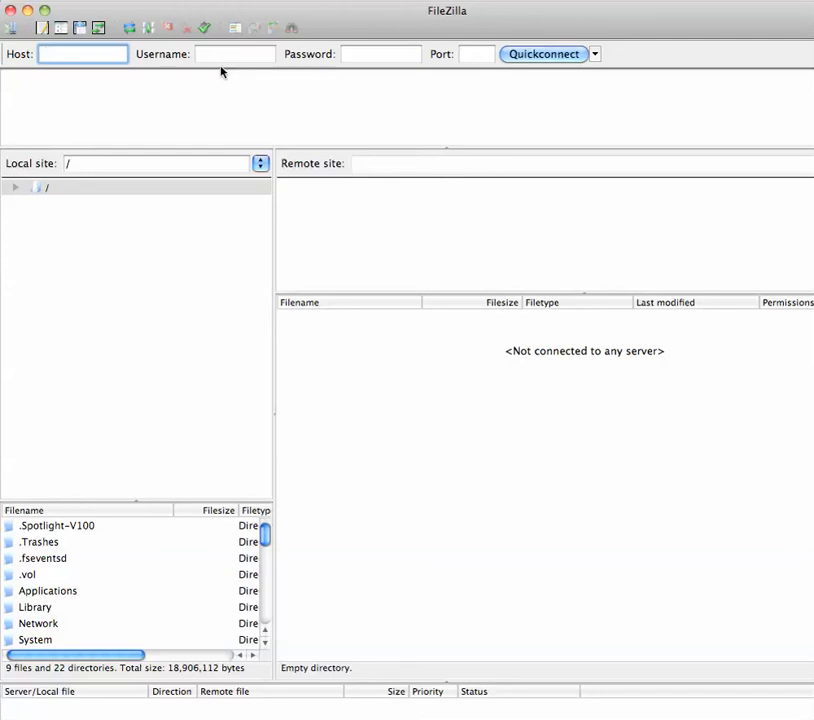
{"action": "type", "text": "edocpublish"}
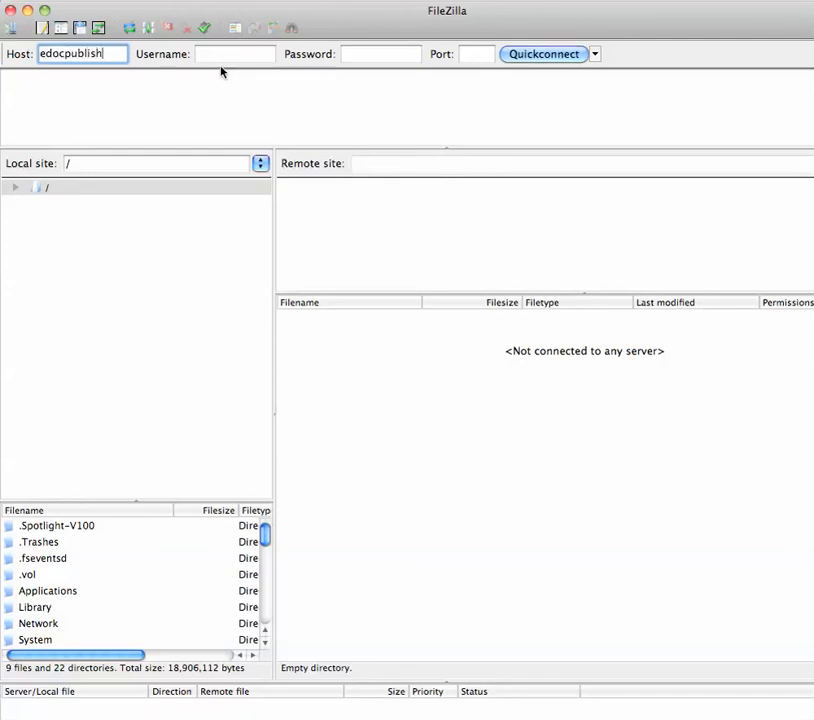
{"action": "type", "text": ".com"}
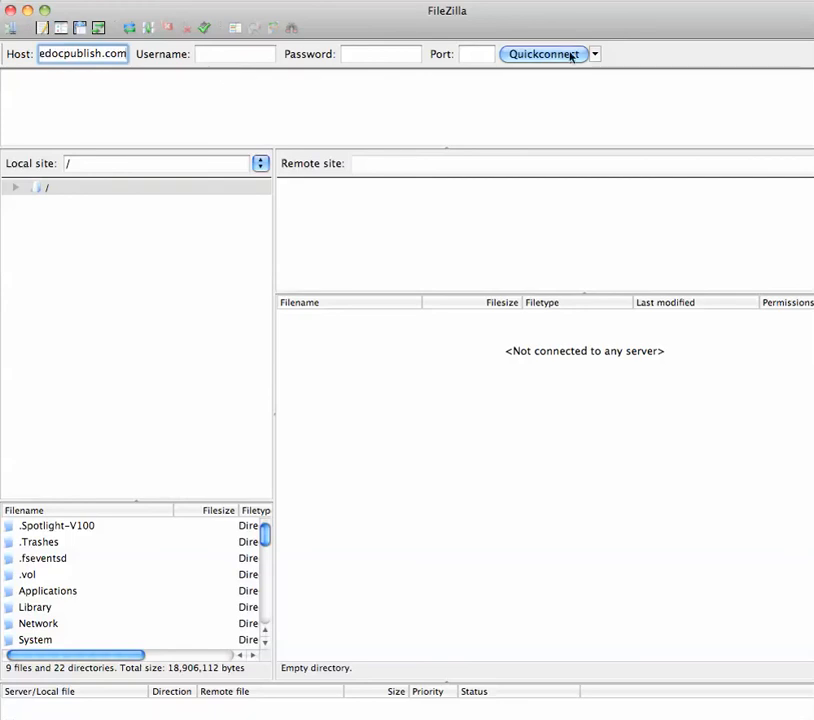
{"action": "mouse_move", "coordinate": [528, 60]}
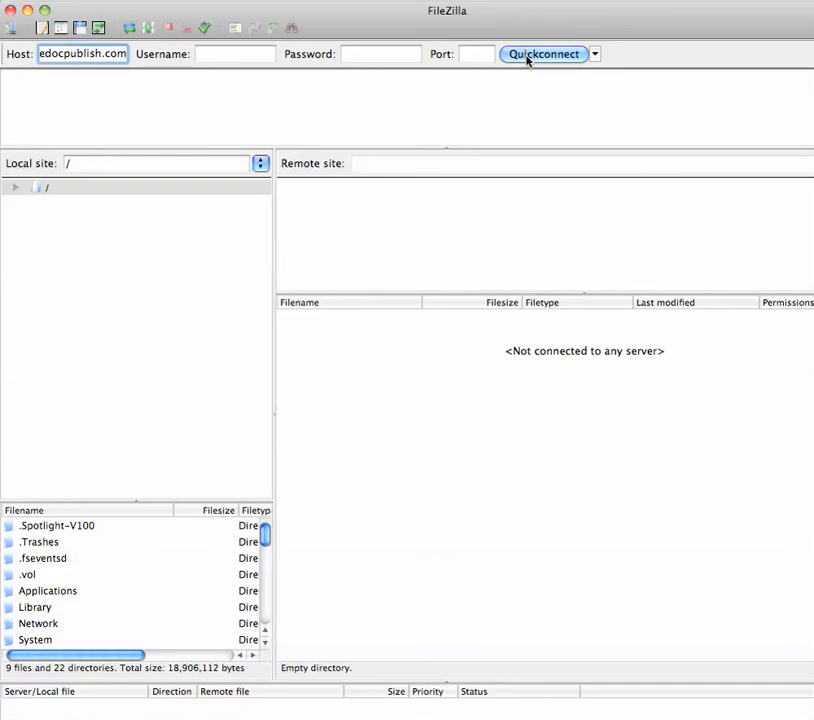
{"action": "left_click", "coordinate": [544, 54]}
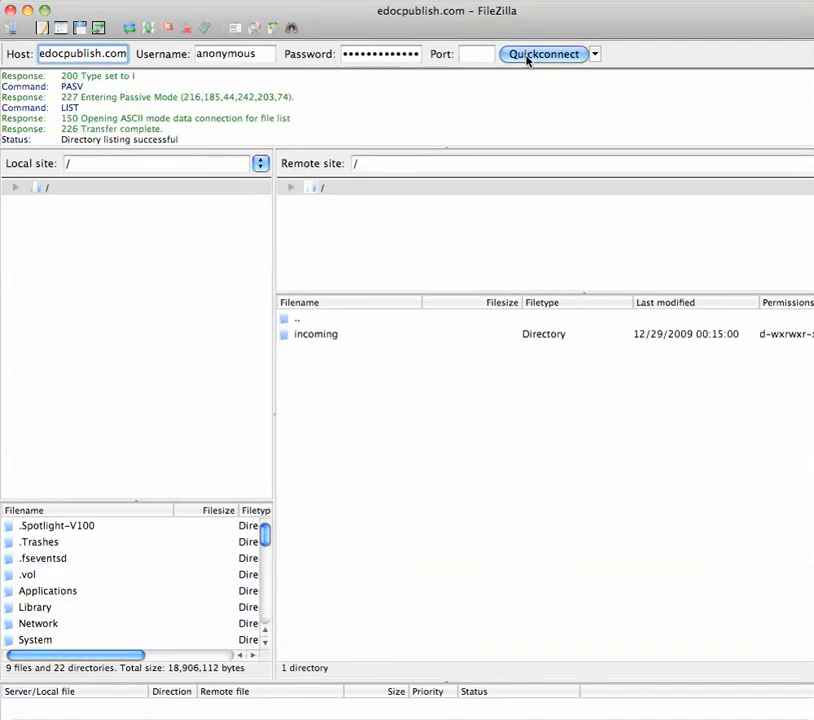
{"action": "mouse_move", "coordinate": [304, 468]}
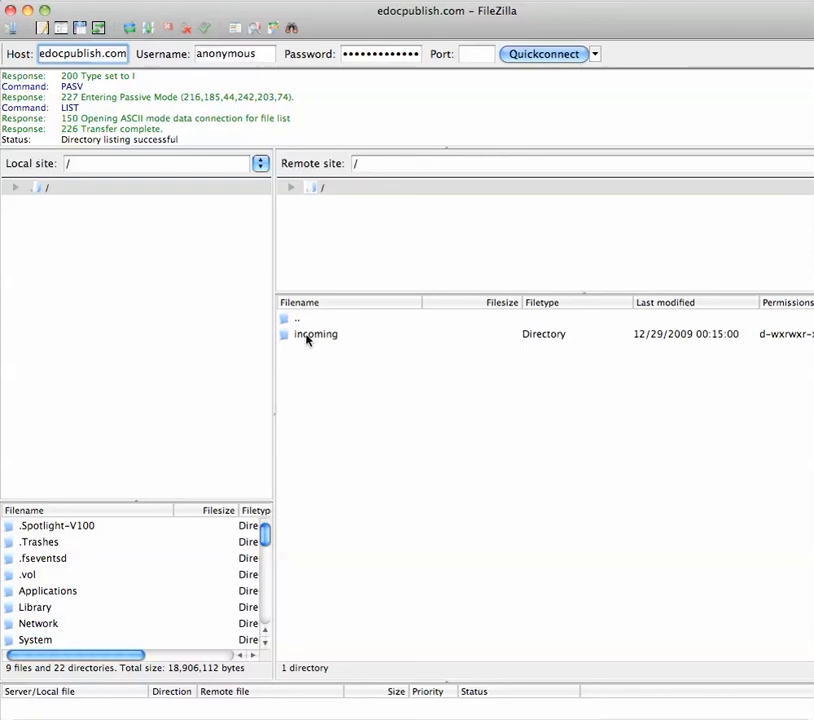
Enter the remote incoming directory, which shows an empty listing
{"action": "double_click", "coordinate": [316, 334]}
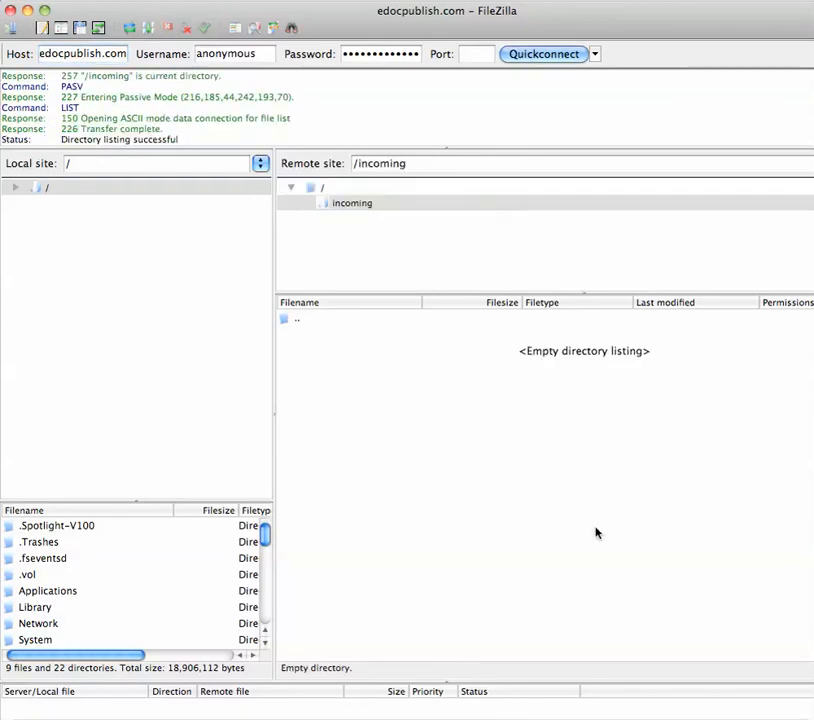
{"action": "mouse_move", "coordinate": [480, 408]}
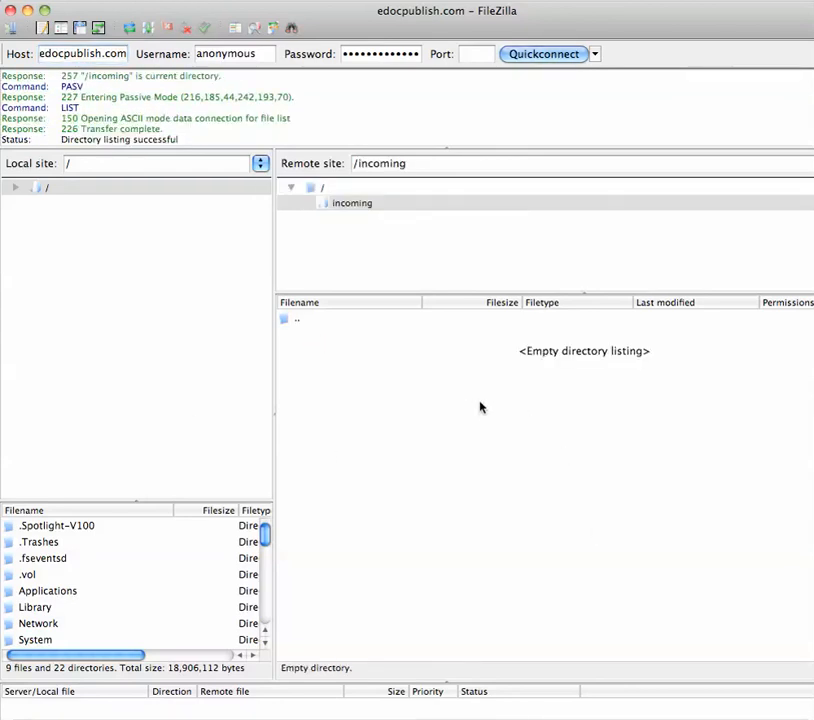
{"action": "mouse_move", "coordinate": [308, 594]}
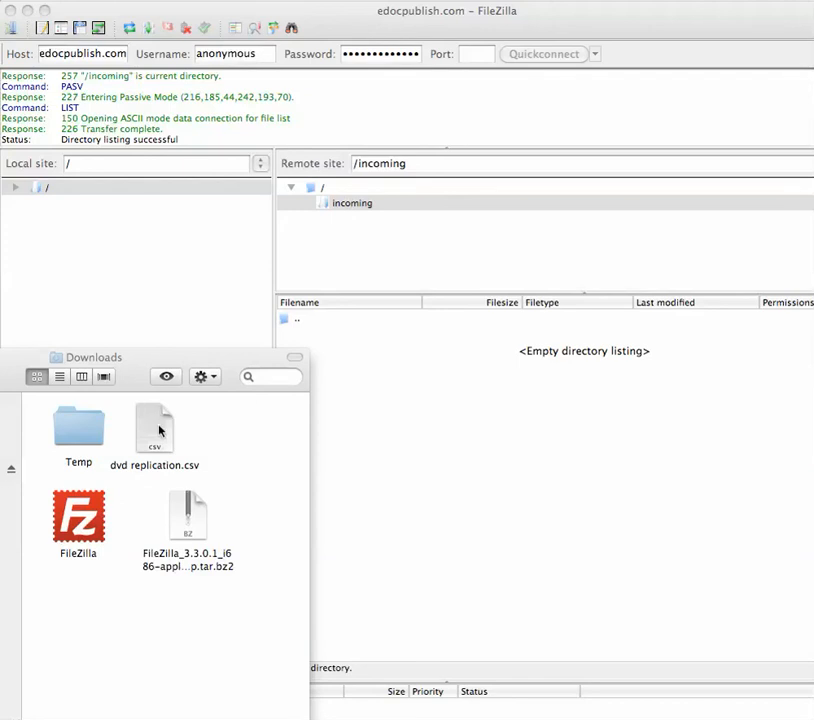
{"action": "mouse_move", "coordinate": [172, 470]}
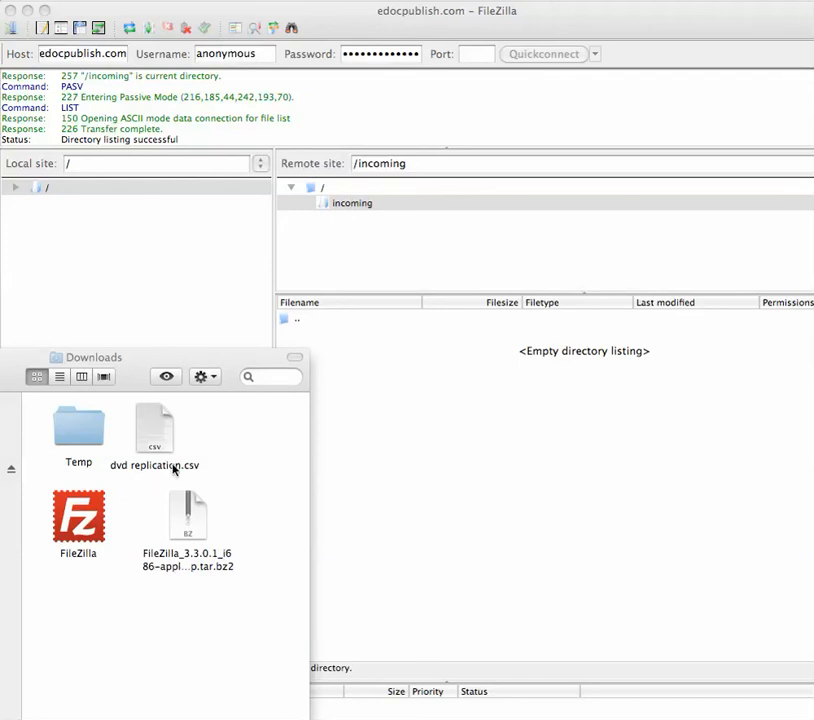
{"action": "mouse_move", "coordinate": [172, 470]}
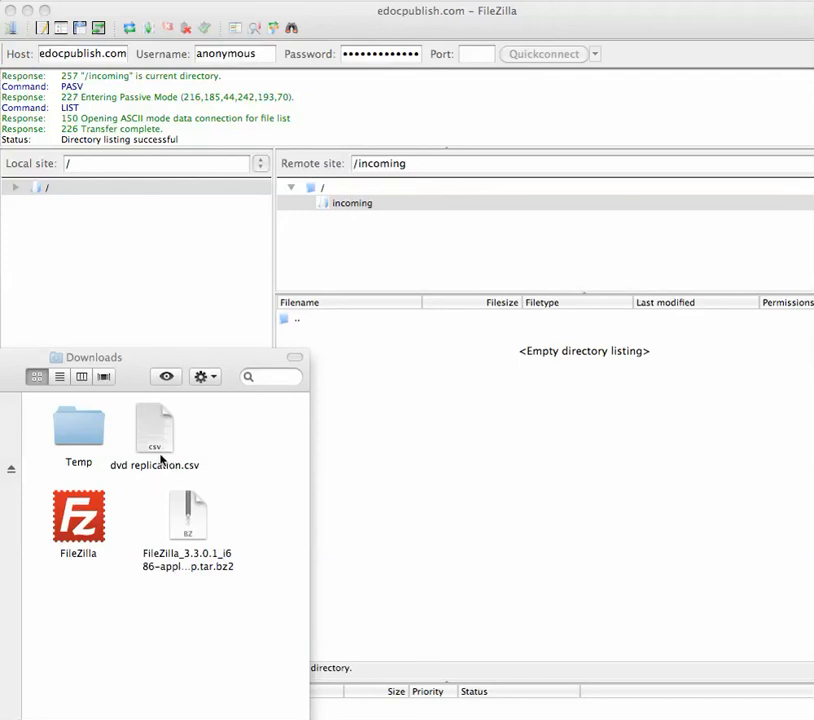
{"action": "mouse_move", "coordinate": [220, 456]}
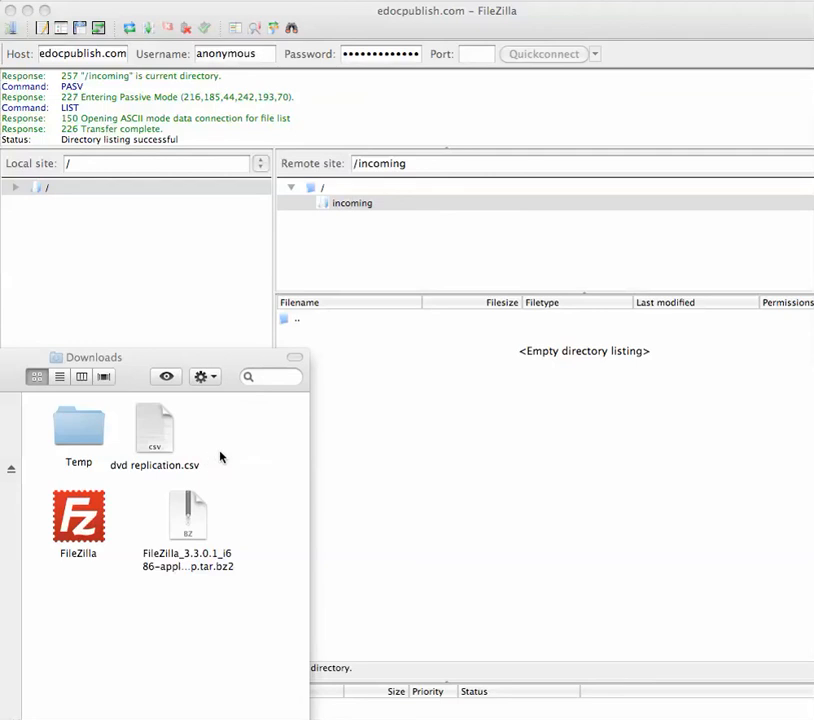
{"action": "mouse_move", "coordinate": [216, 456]}
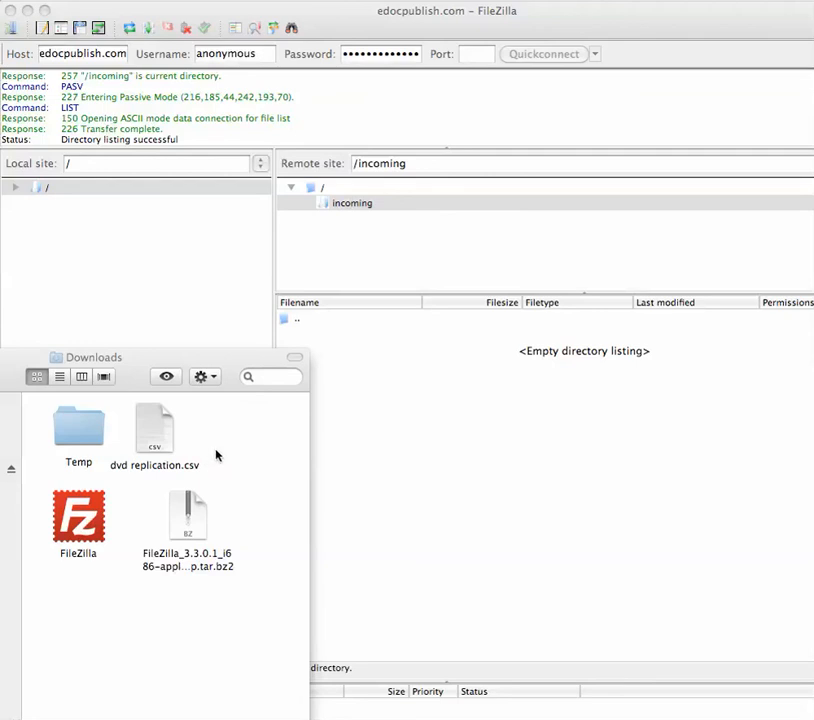
Drag dvd replication.csv from Finder's Downloads onto FileZilla's remote /incoming pane
{"action": "left_click", "coordinate": [154, 424]}
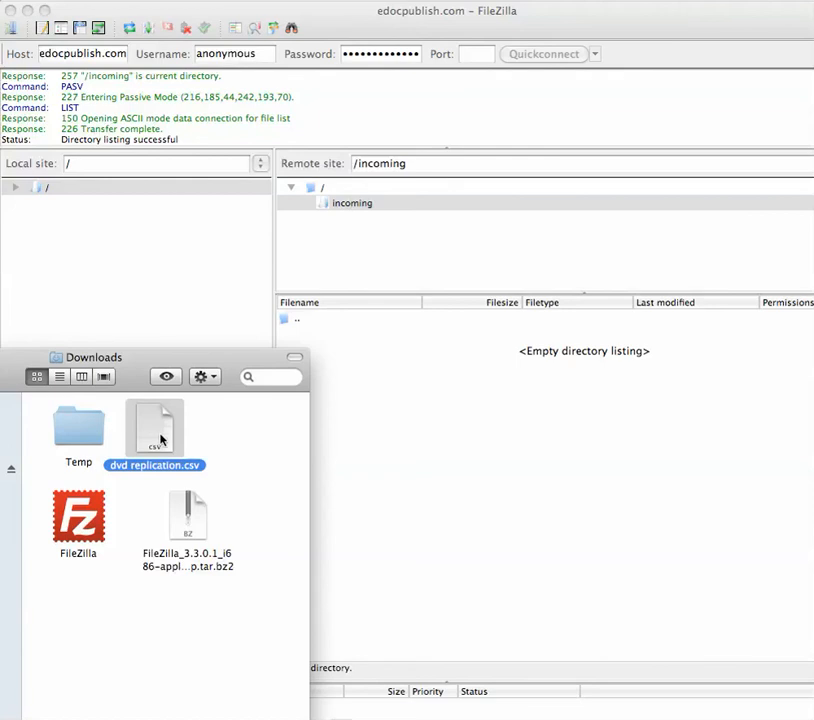
{"action": "mouse_move", "coordinate": [156, 432]}
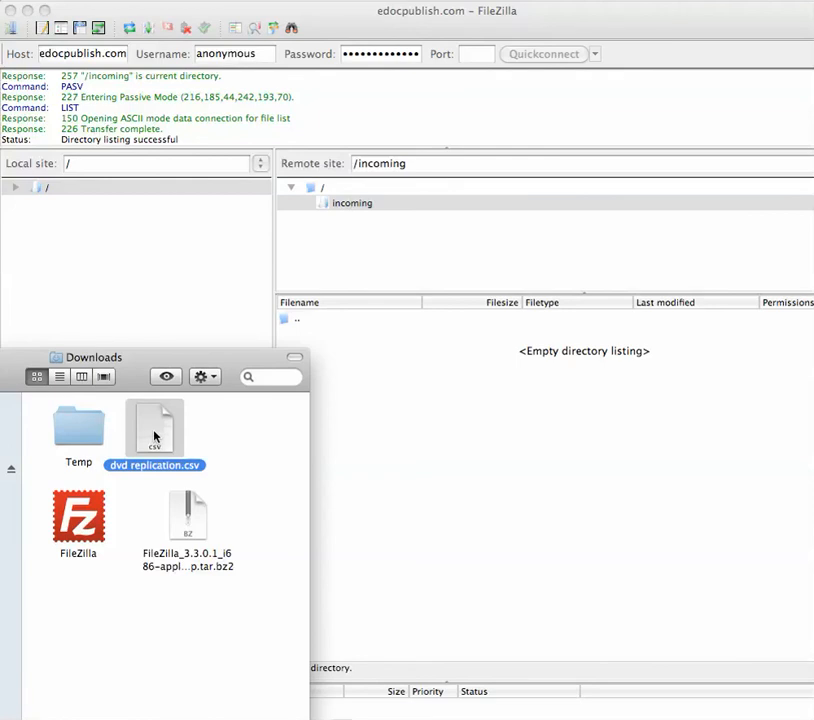
{"action": "left_click_drag", "start_coordinate": [156, 428], "coordinate": [520, 390]}
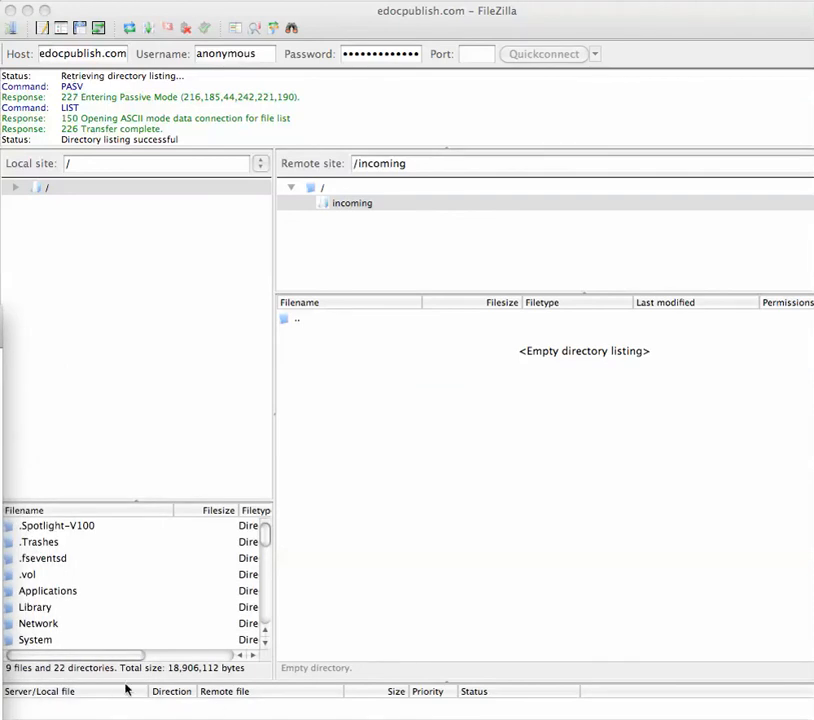
{"action": "mouse_move", "coordinate": [388, 426]}
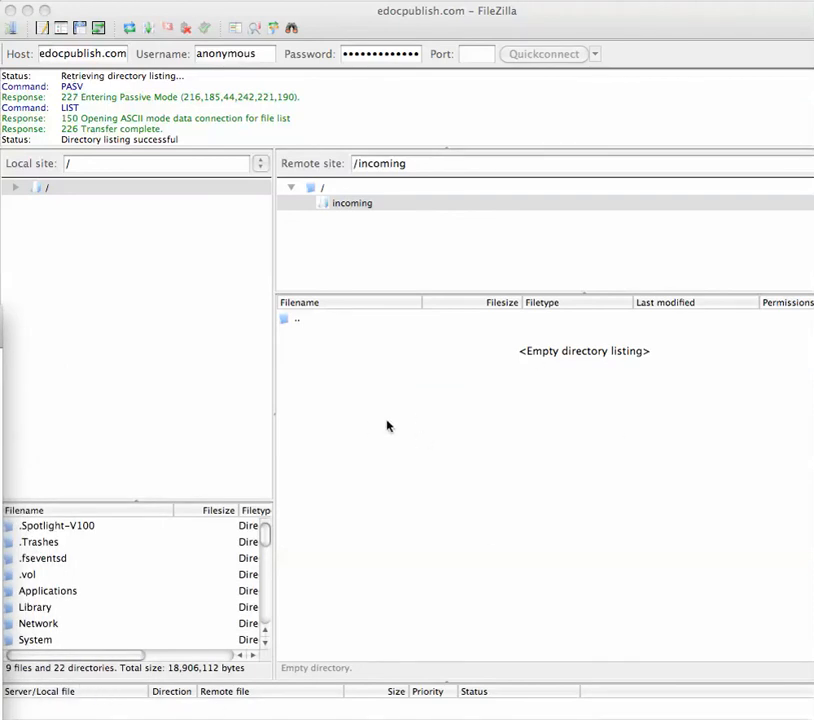
{"action": "mouse_move", "coordinate": [438, 380]}
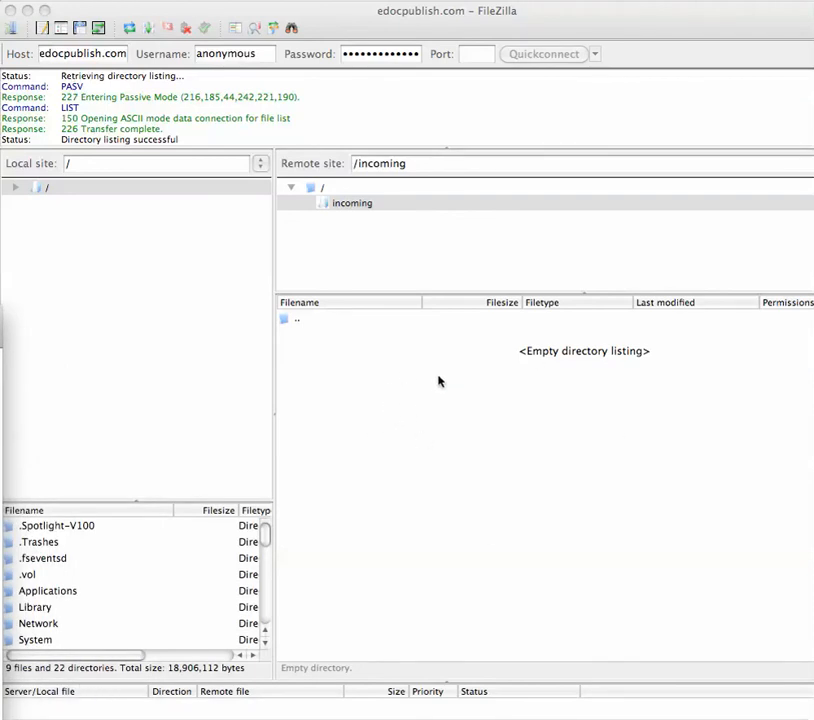
{"action": "mouse_move", "coordinate": [462, 576]}
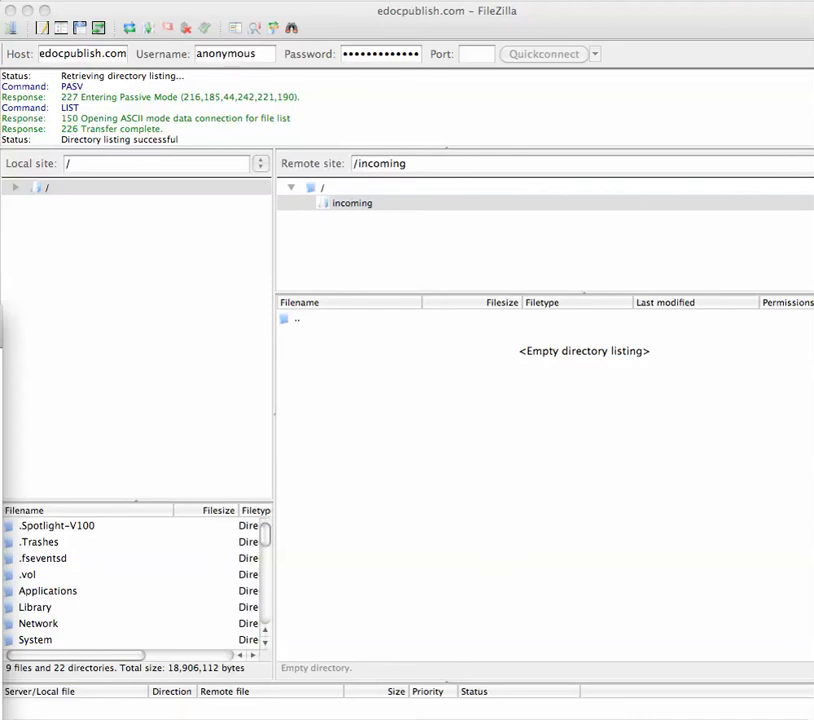
{"action": "mouse_move", "coordinate": [452, 284]}
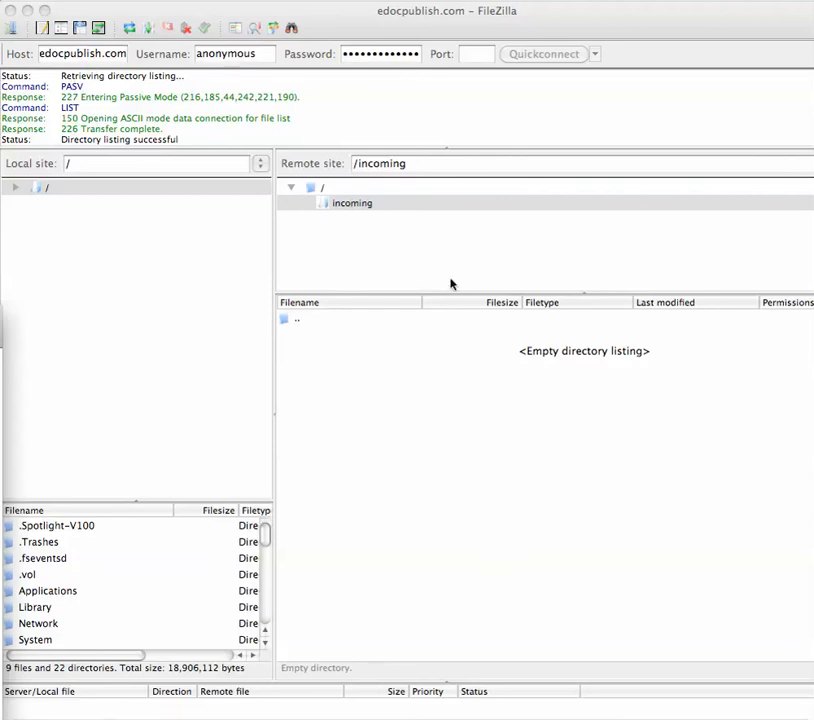
{"action": "mouse_move", "coordinate": [540, 40]}
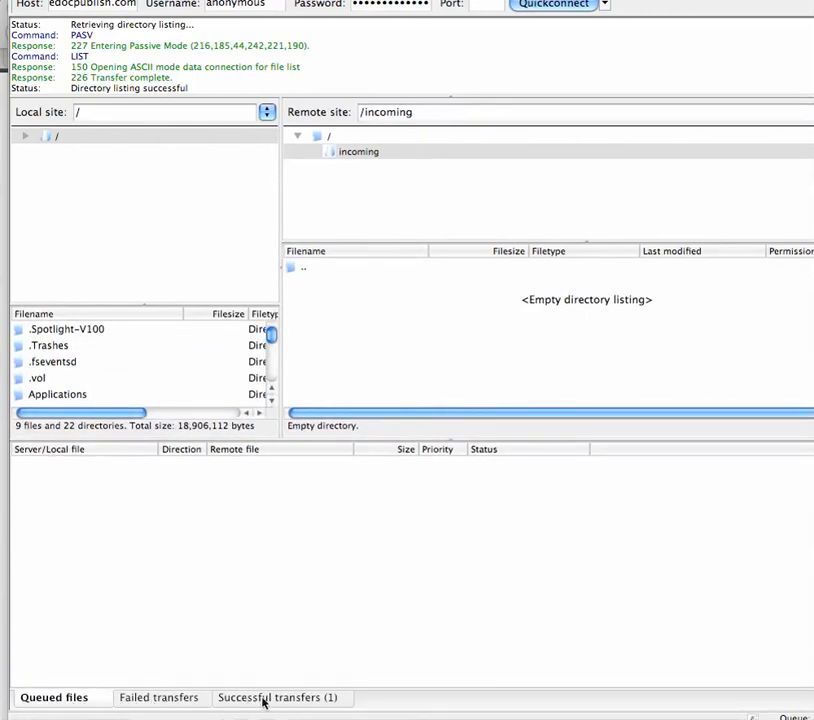
Show Successful transfers listing dvd replication.csv, 18,368 bytes, uploaded to /incoming
{"action": "left_click", "coordinate": [280, 696]}
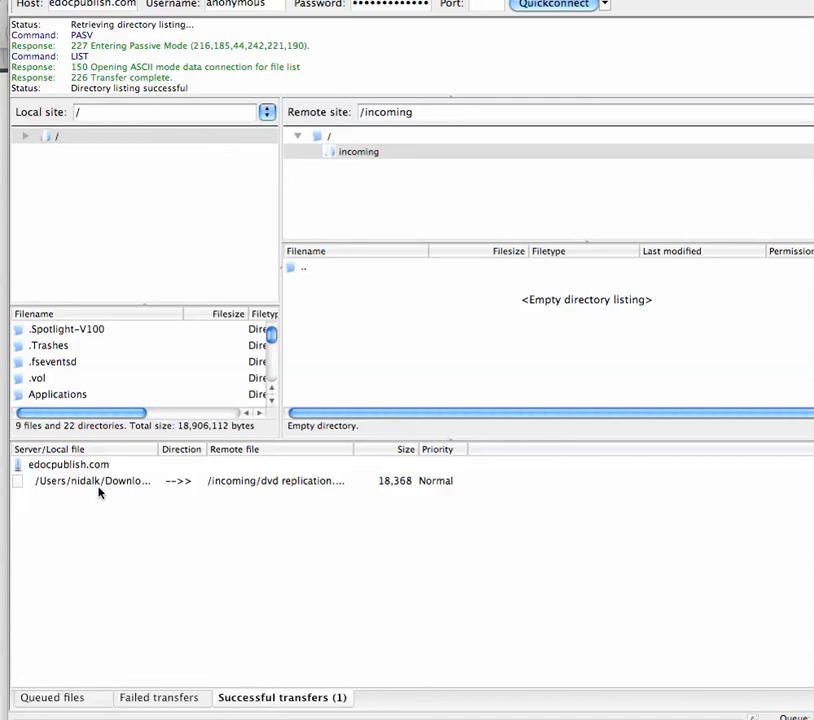
{"action": "mouse_move", "coordinate": [224, 488]}
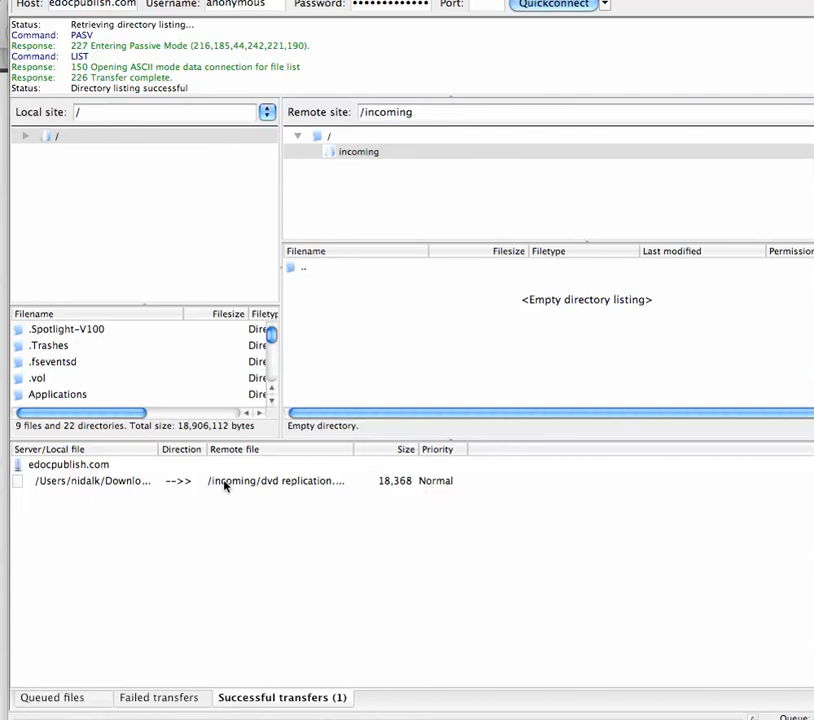
{"action": "mouse_move", "coordinate": [220, 496]}
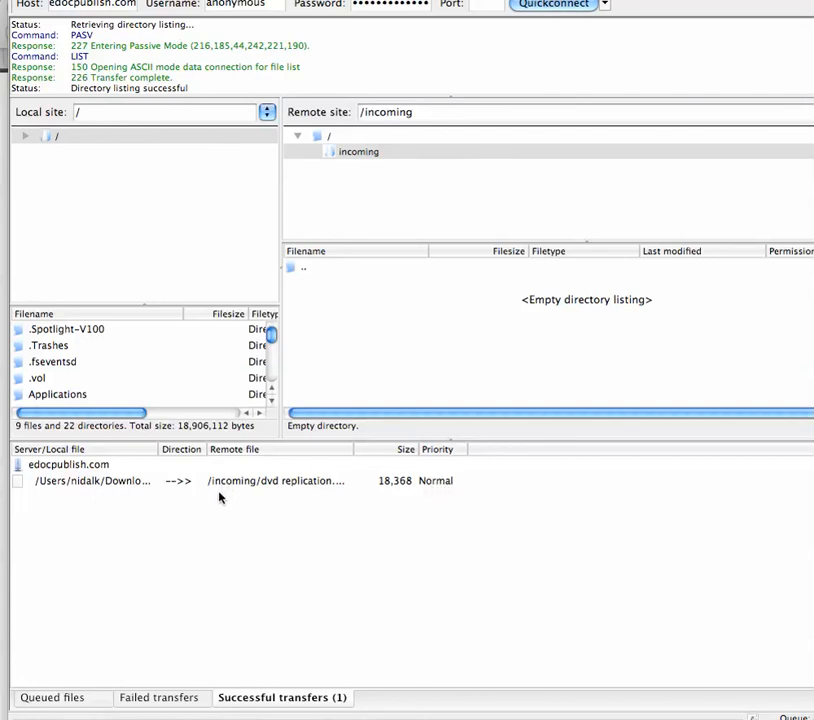
{"action": "mouse_move", "coordinate": [224, 558]}
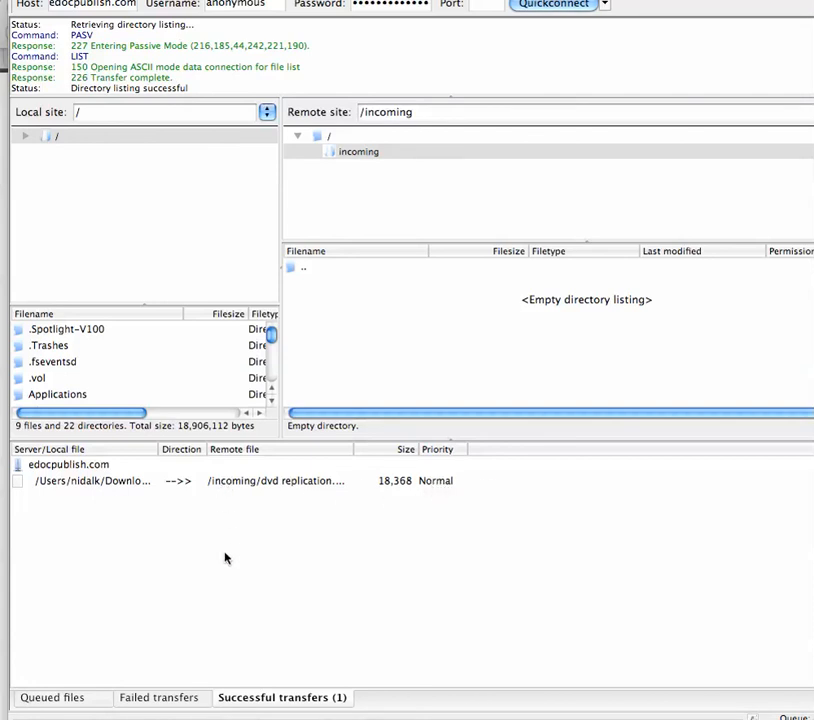
{"action": "mouse_move", "coordinate": [222, 552]}
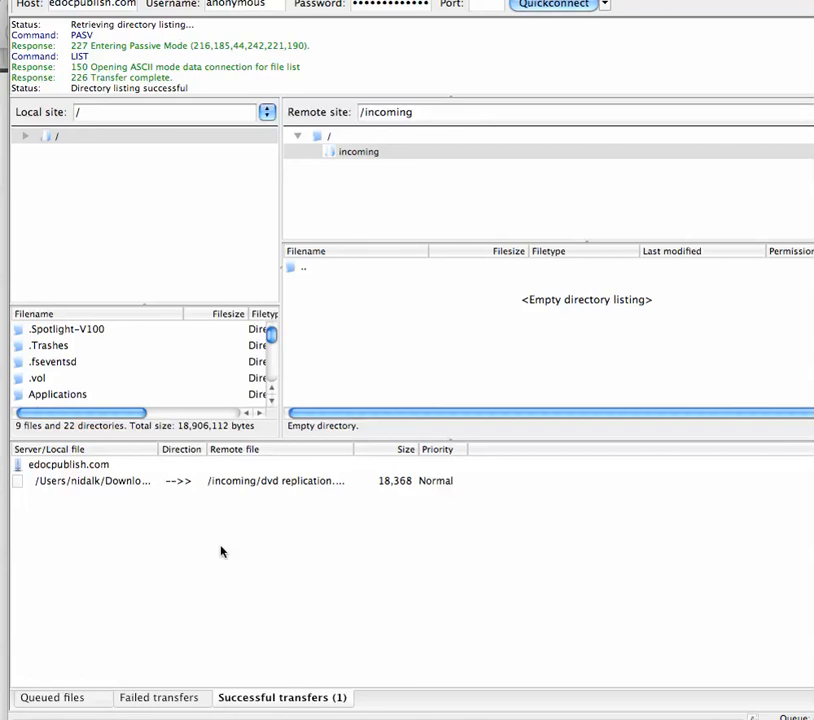
{"action": "mouse_move", "coordinate": [212, 564]}
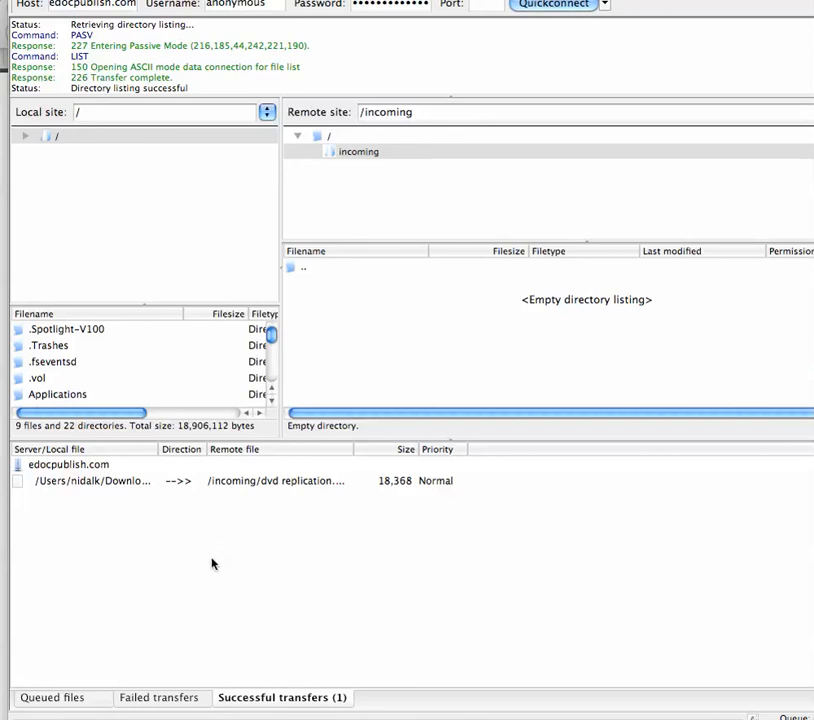
{"action": "mouse_move", "coordinate": [206, 598]}
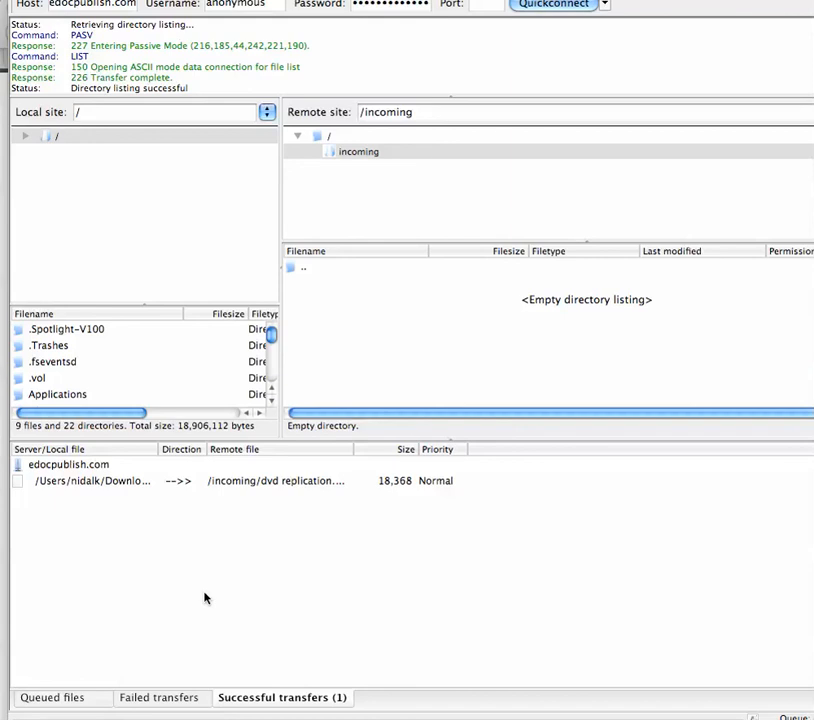
{"action": "mouse_move", "coordinate": [110, 714]}
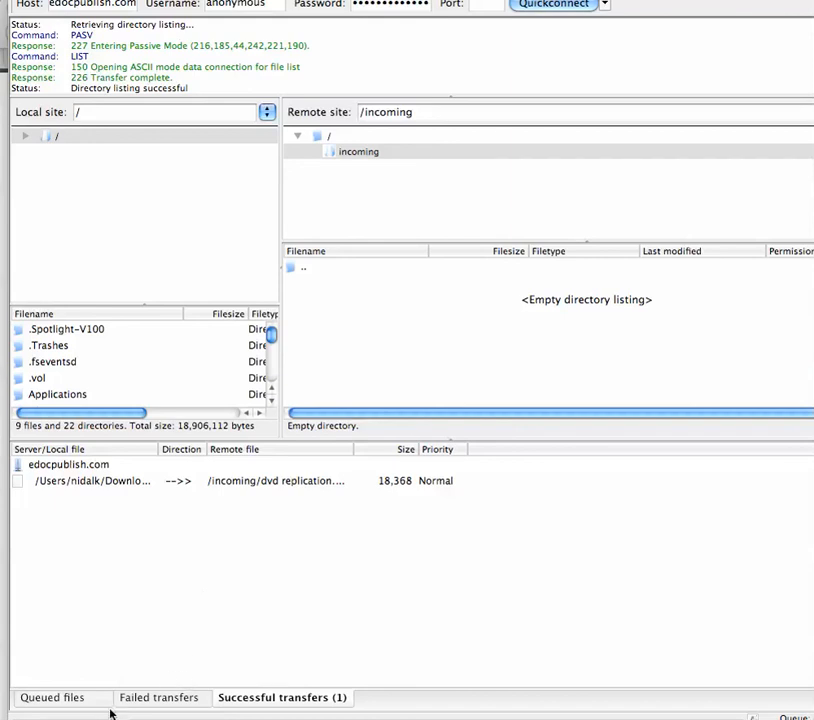